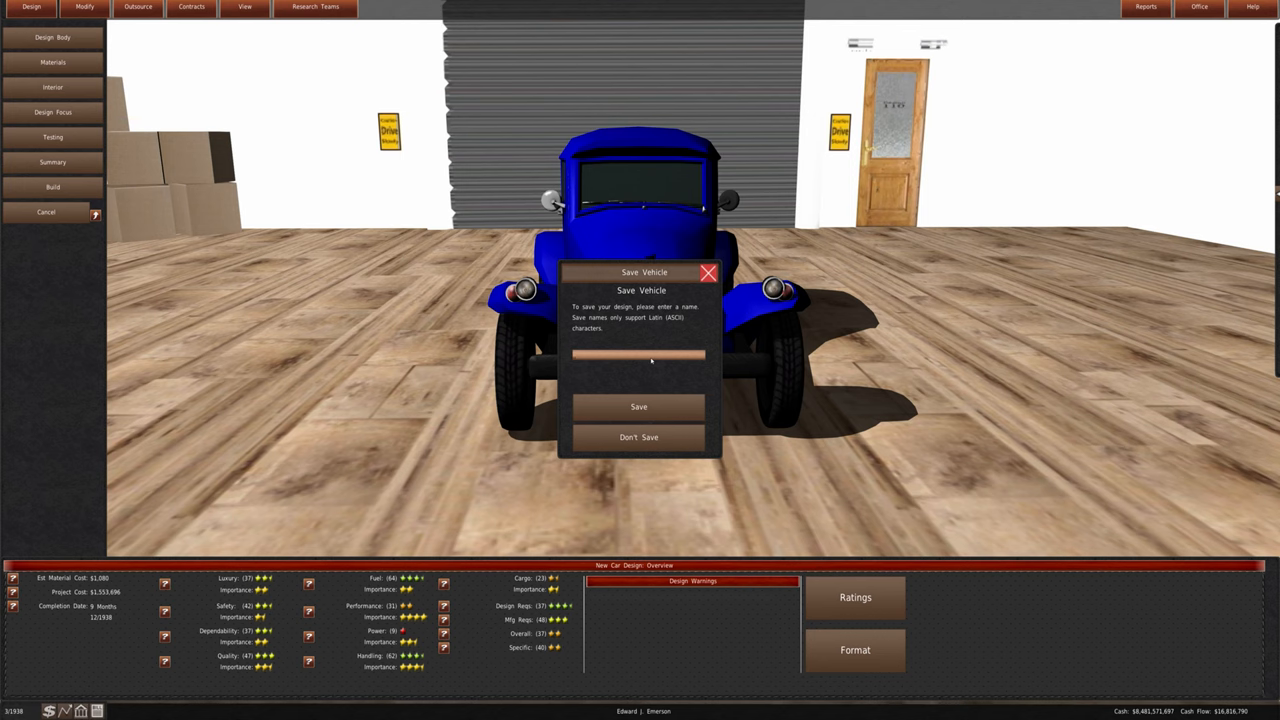
Name the new car design '1940 Emerson Lark' and save it.
text(19)
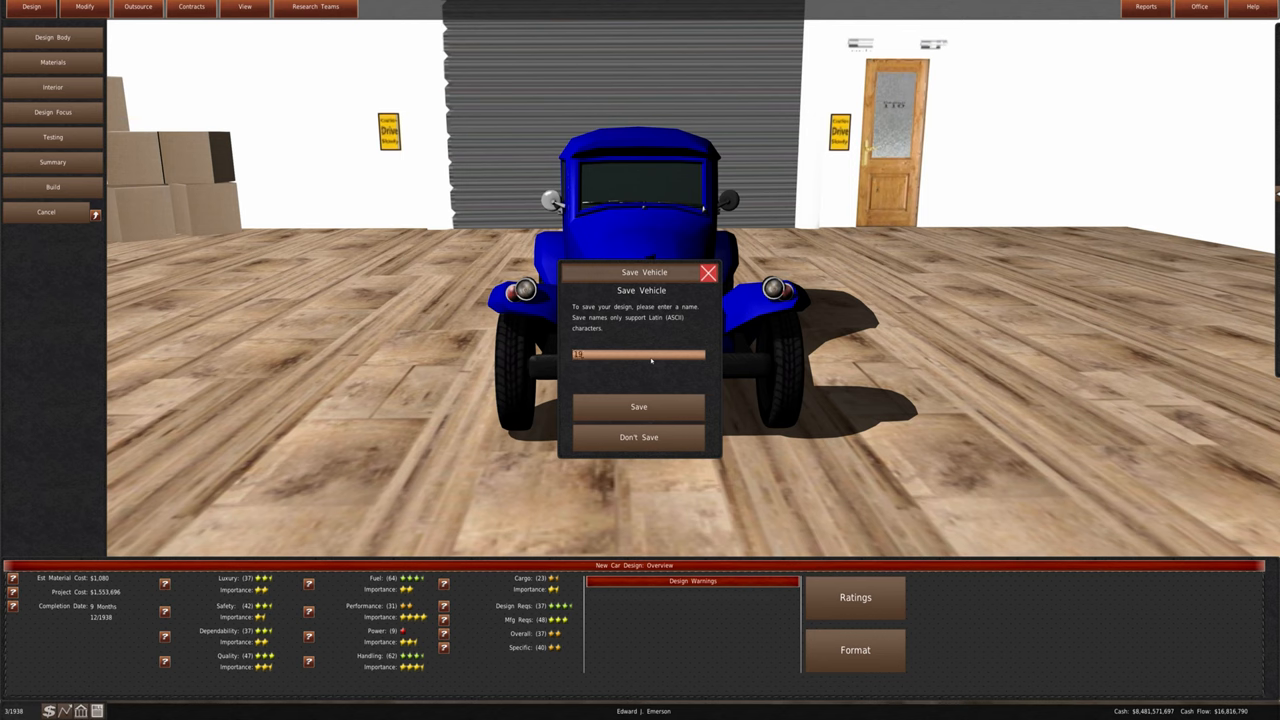
text(1940 Emerson Lark)
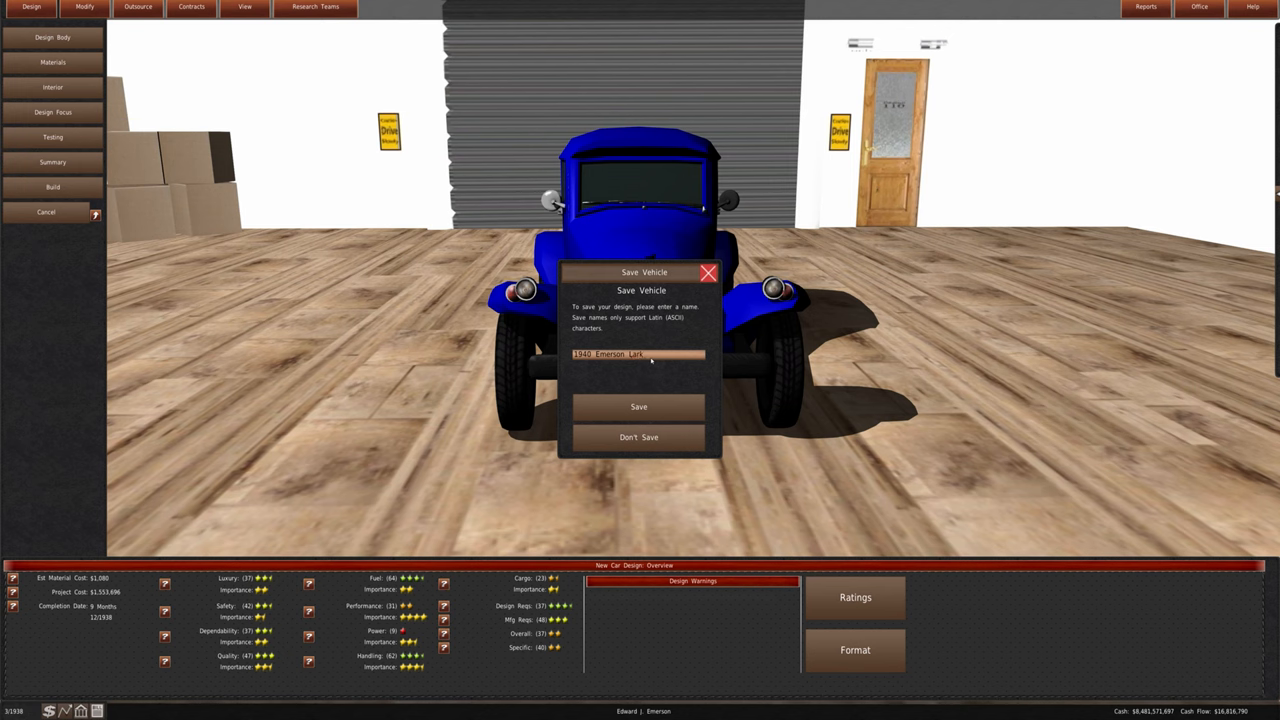
click(638, 406)
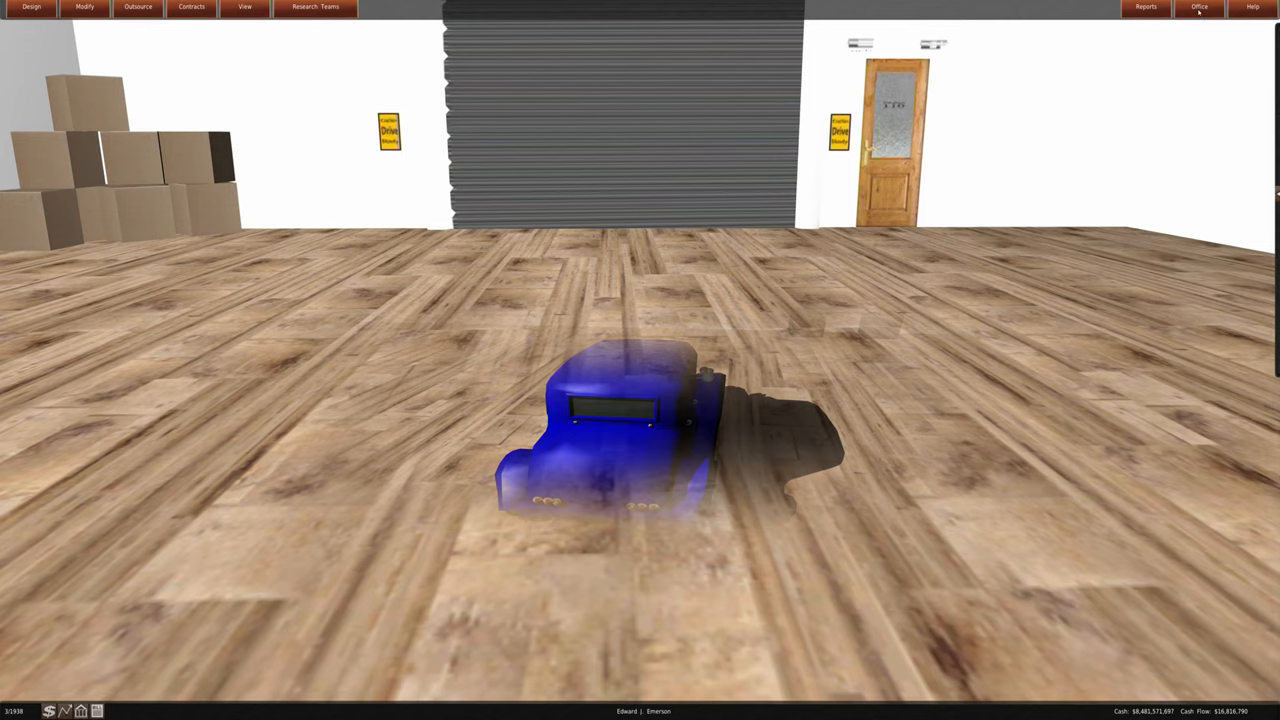
Switch to the world map and open City Information for Chicago, United States.
click(1206, 13)
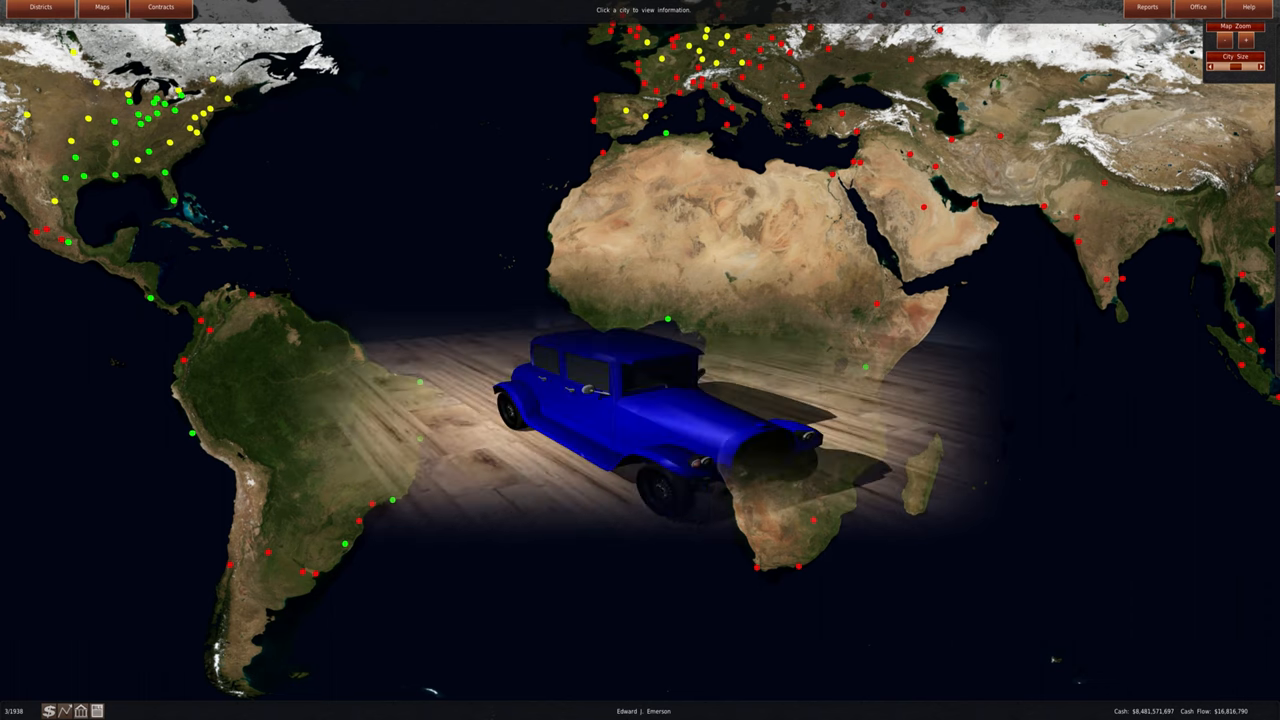
mouse_move(340, 285)
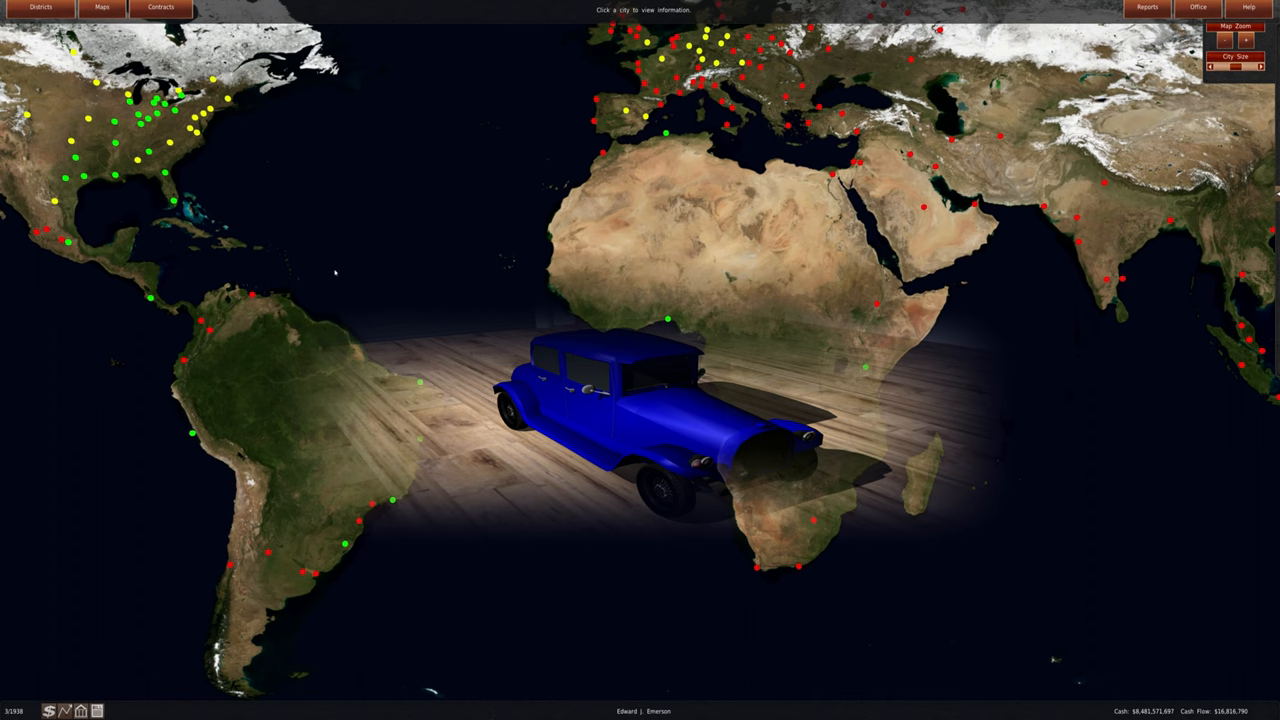
click(188, 113)
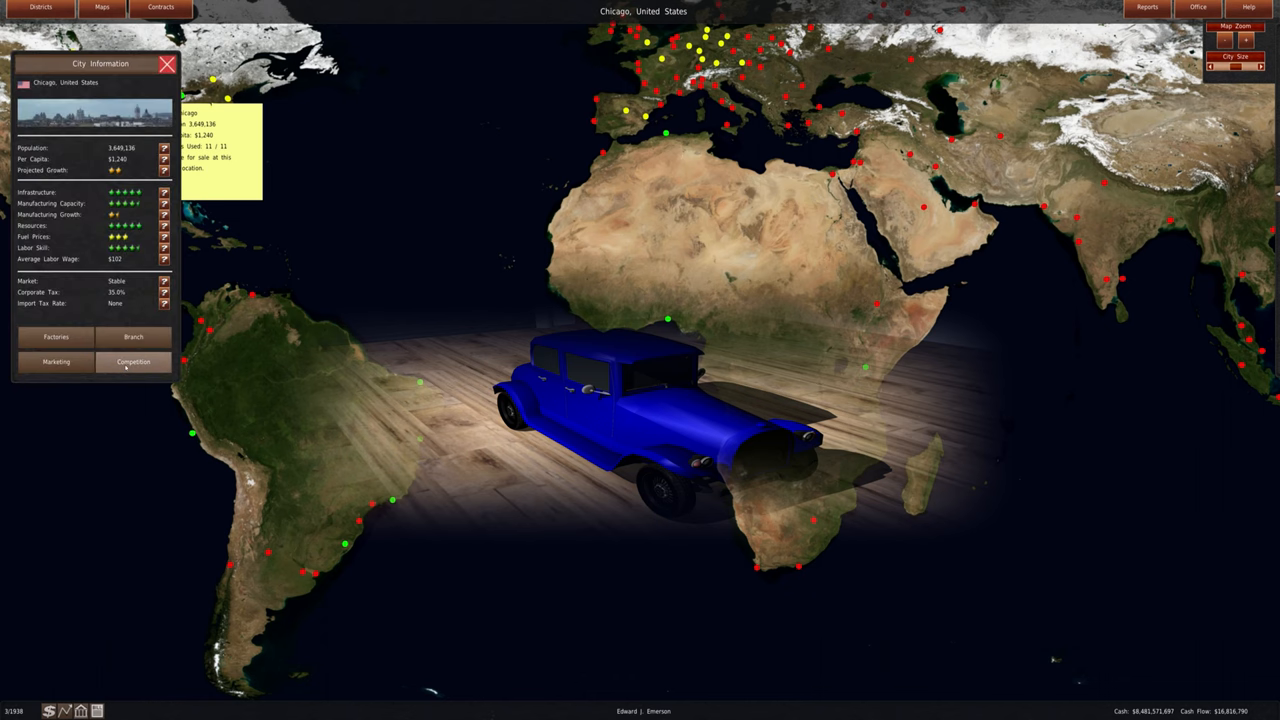
Show Chicago's competition list and select the 1937 Buick Auto-Vim Evening.
click(133, 362)
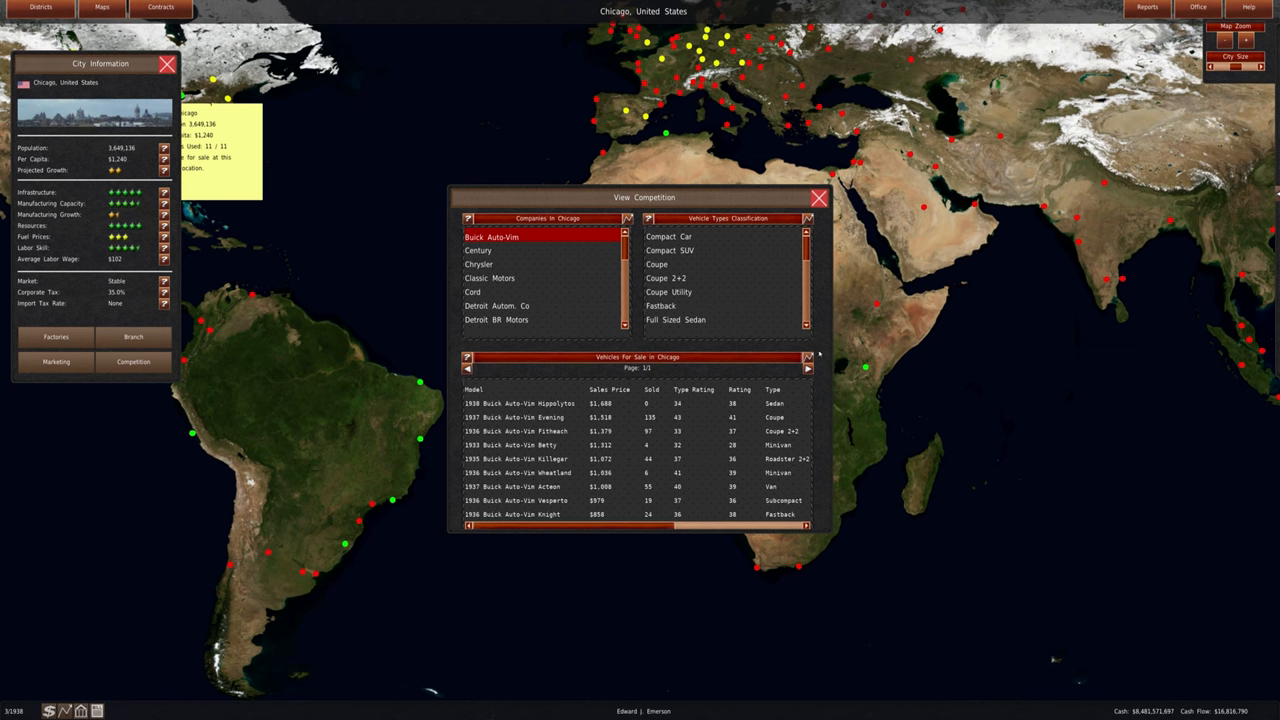
click(600, 418)
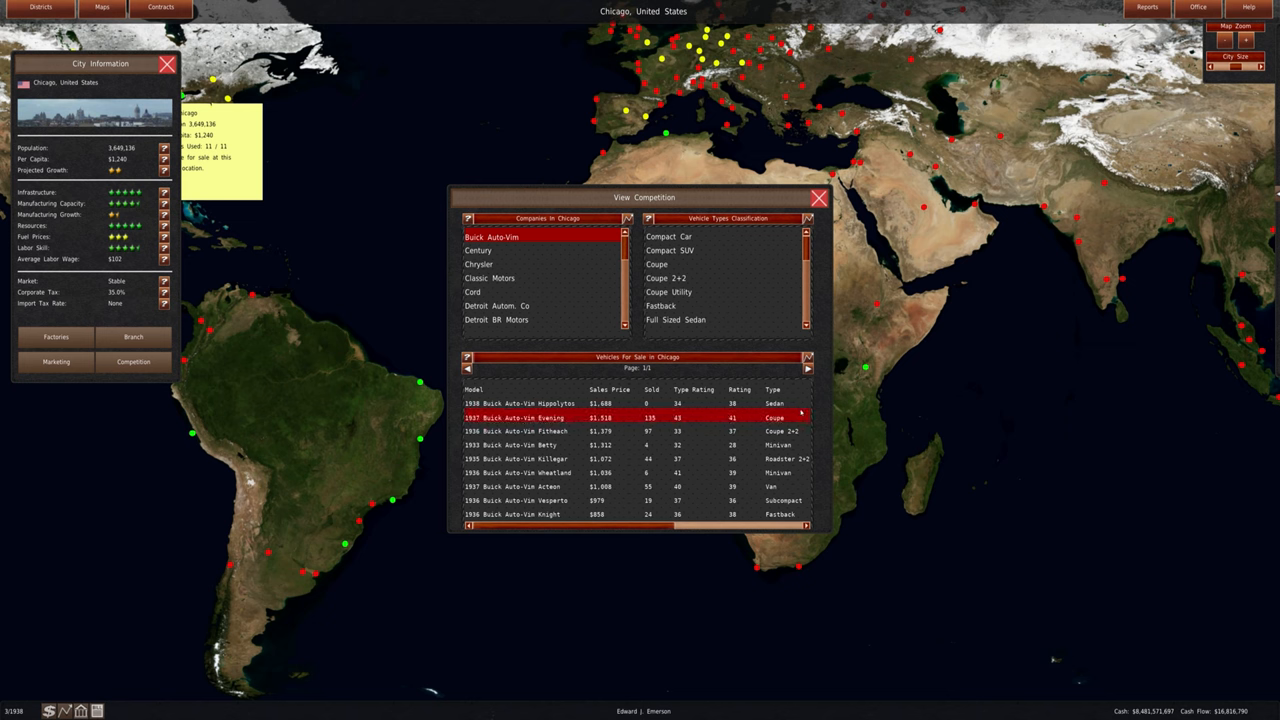
Open the Company Sales in Chicago chart comparing rival manufacturers' recent unit sales.
click(590, 444)
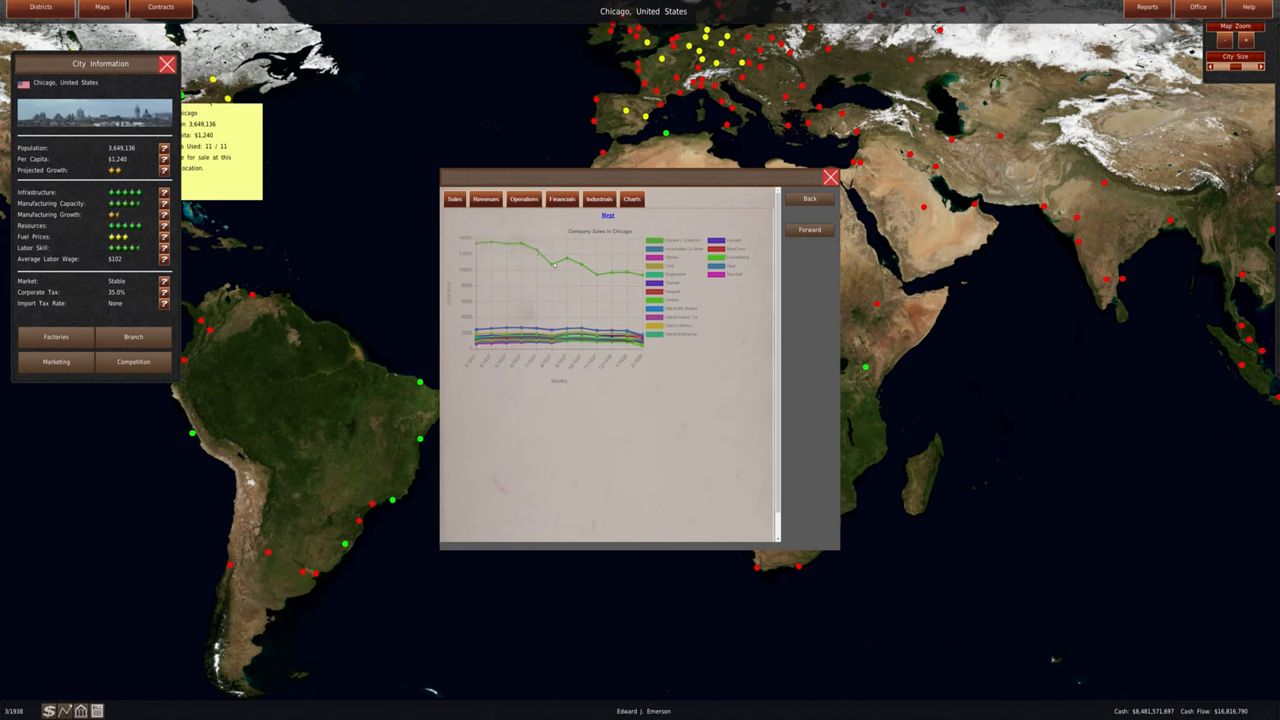
mouse_move(558, 267)
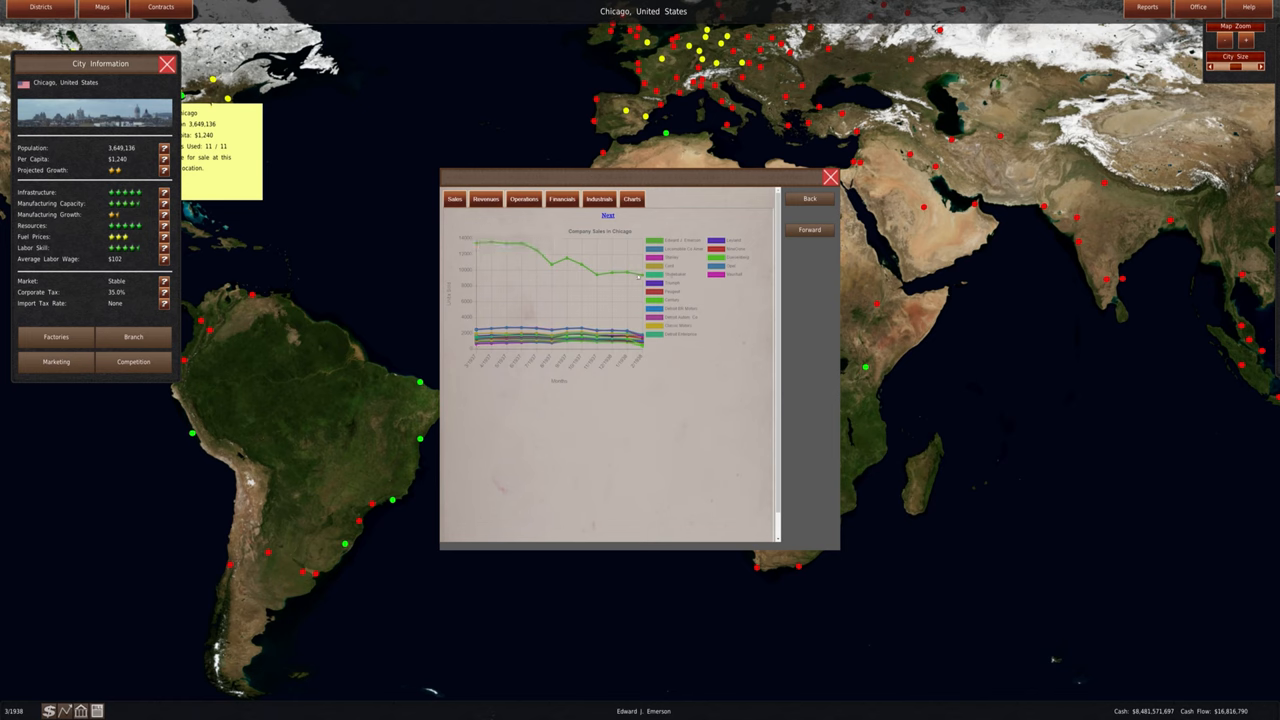
mouse_move(637, 275)
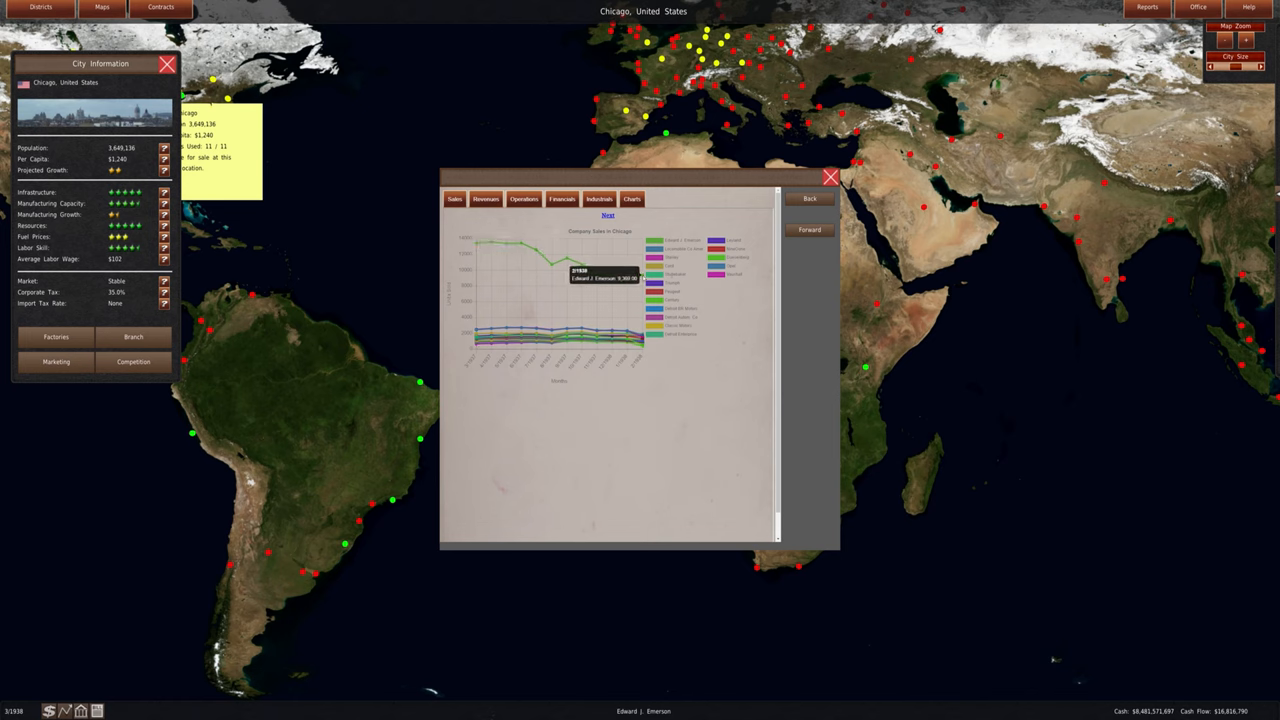